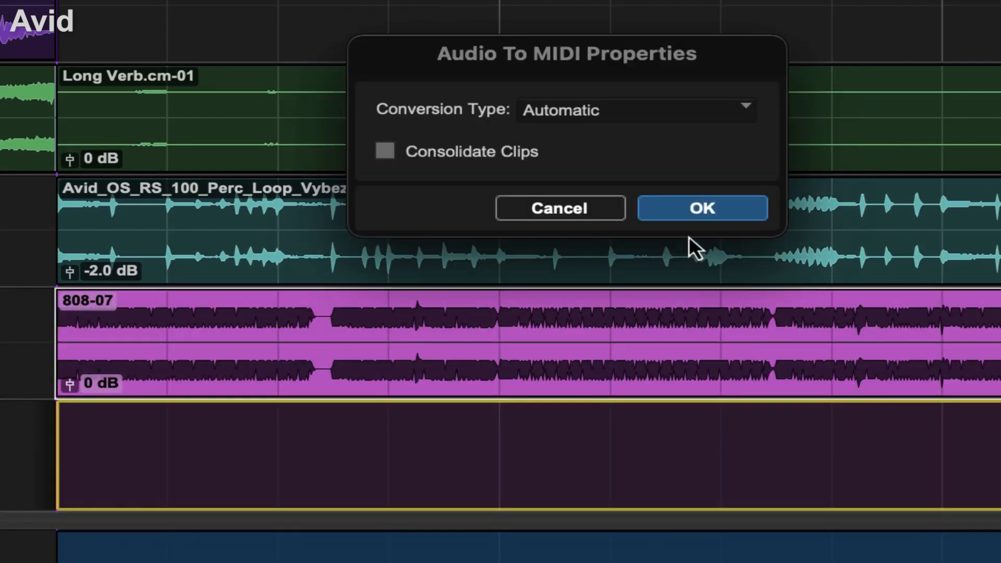
# Confirm Automatic conversion of the 808 clip to MIDI on the empty track below
pyautogui.click(701, 207)
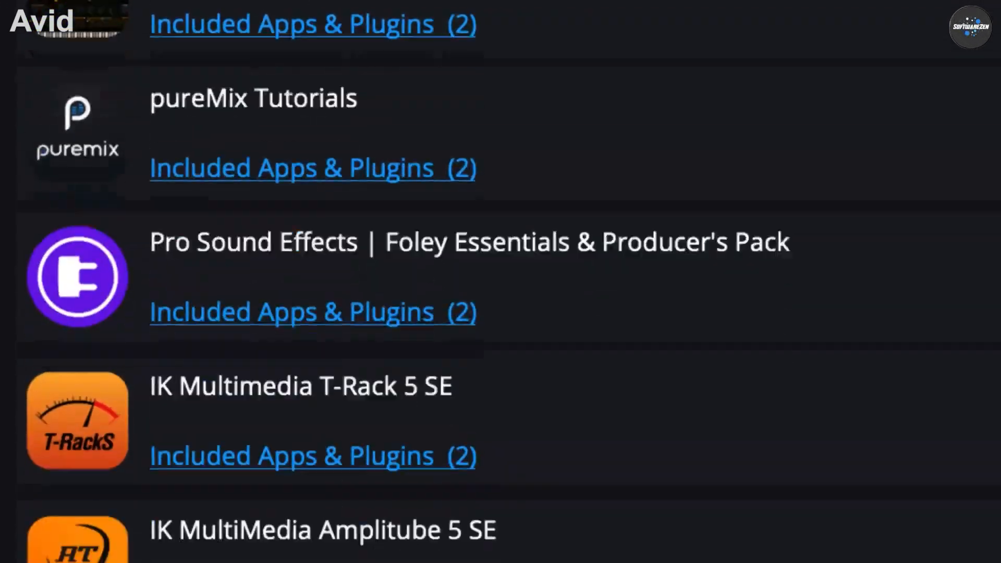
pyautogui.scroll(-3)
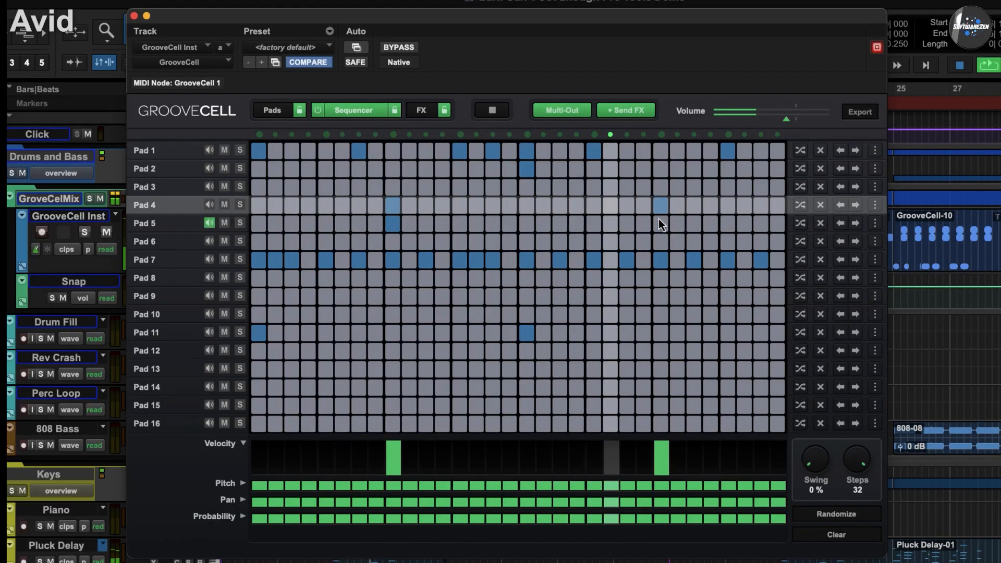
# Add a hit to the GrooveCell Pad 4 pattern in the Sequencer grid
pyautogui.click(132, 16)
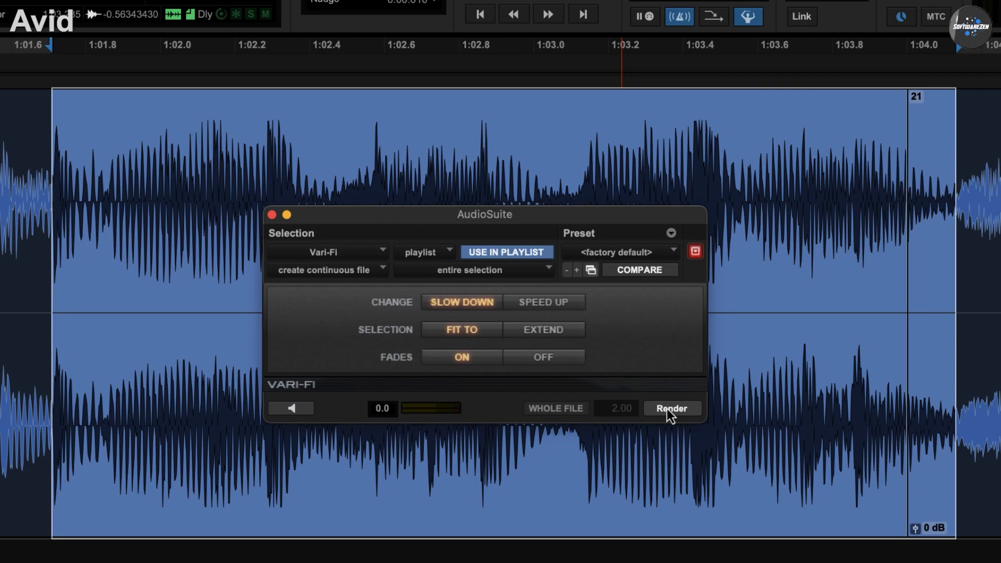
# Render the Vari-Fi slow-down, fit to selection with fades on
pyautogui.click(671, 407)
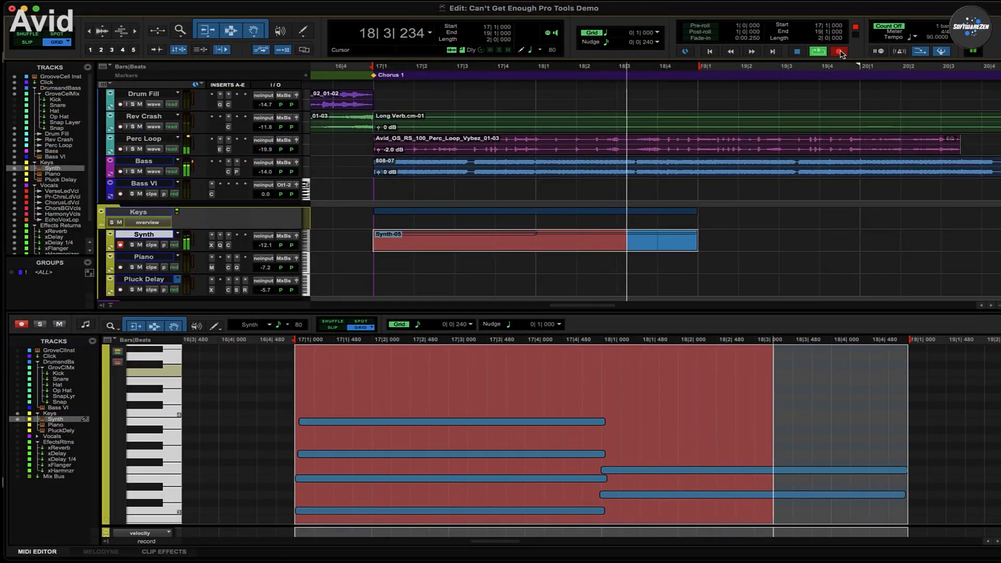
# Choose the playback mode for recording the Synth part over Chorus 1
pyautogui.rightClick(817, 51)
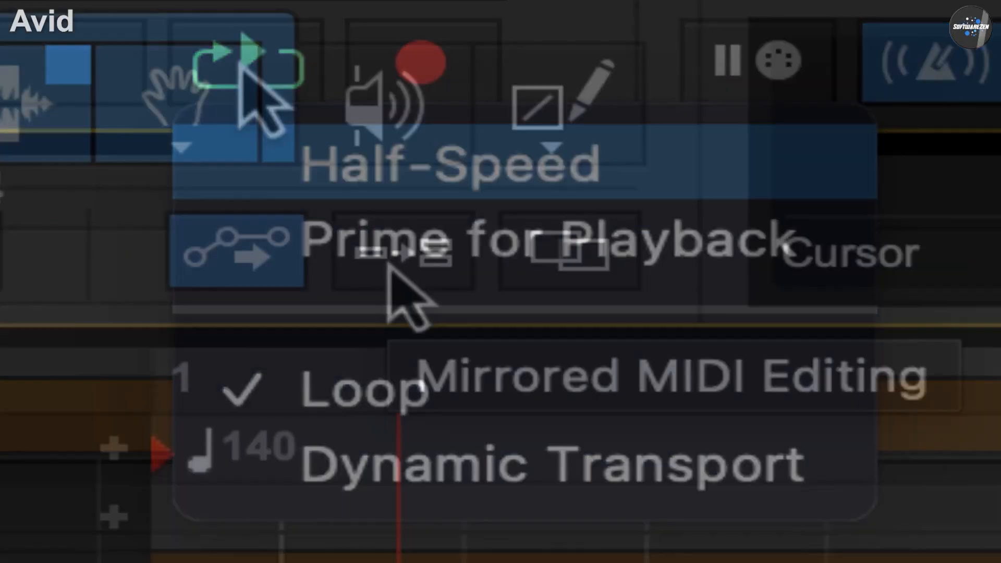
pyautogui.click(402, 251)
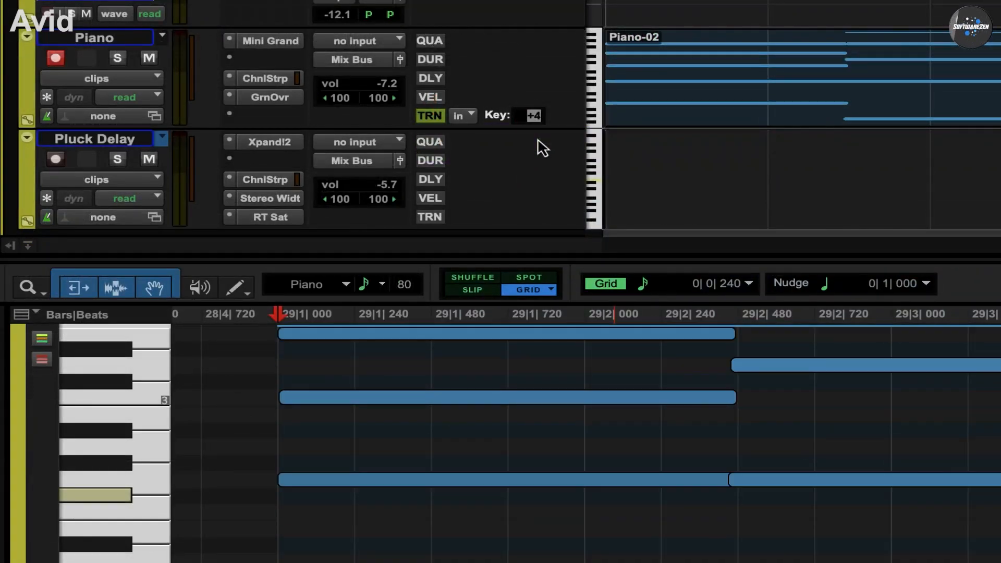
# Raise the Piano track's MIDI transpose from +4 to +5
pyautogui.click(529, 116)
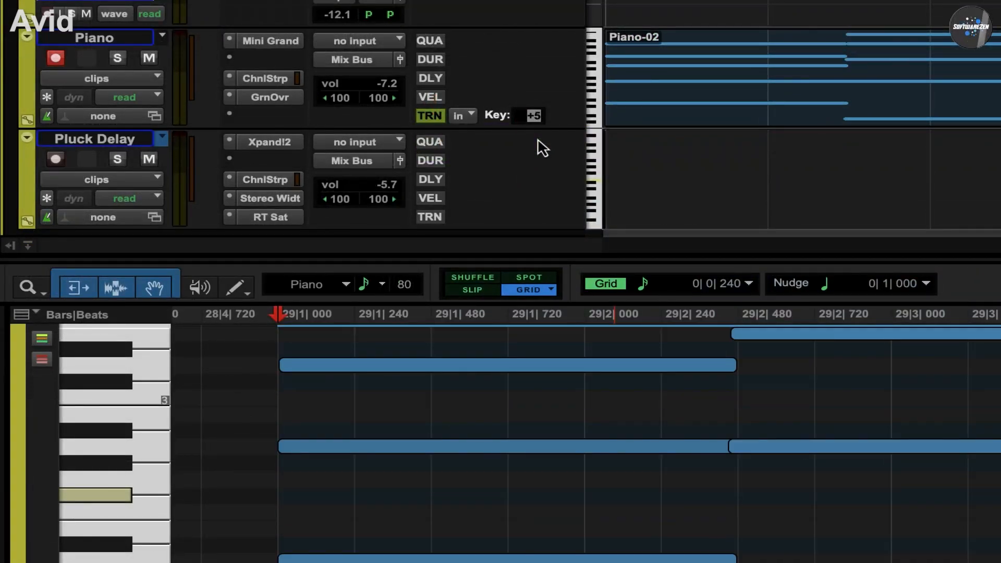